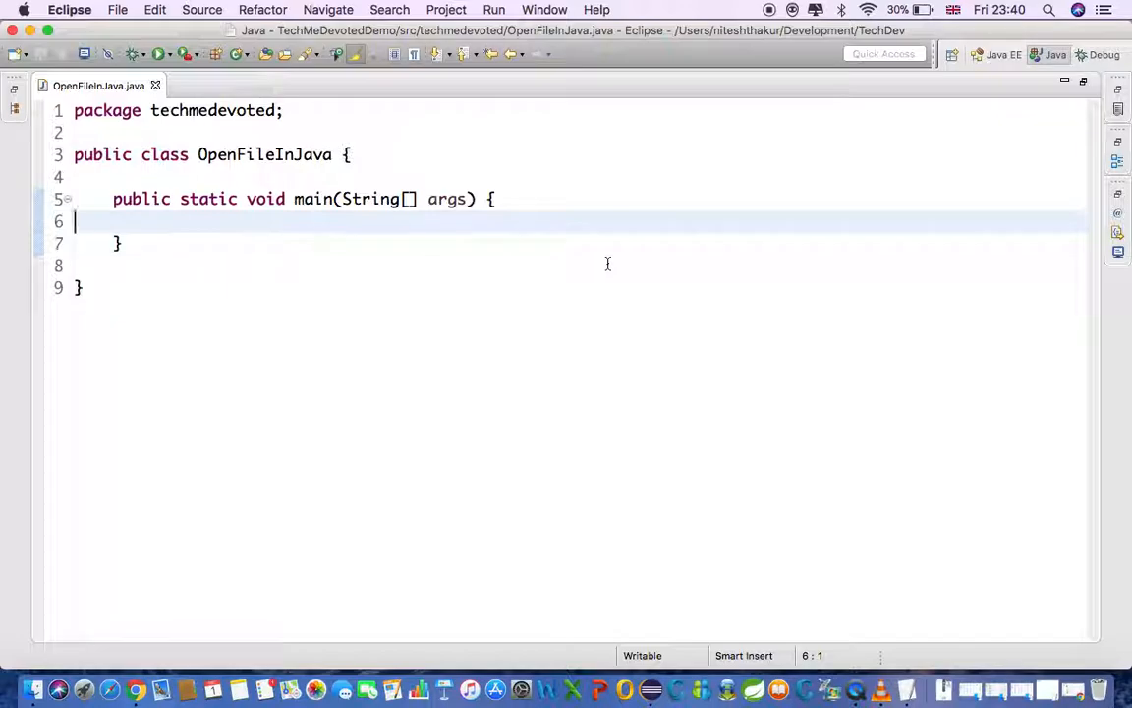
Declare File file = new File("/Users/niteshthakur/Desktop/sample.txt") in main, importing java.io.File via quick fix.
type("File")
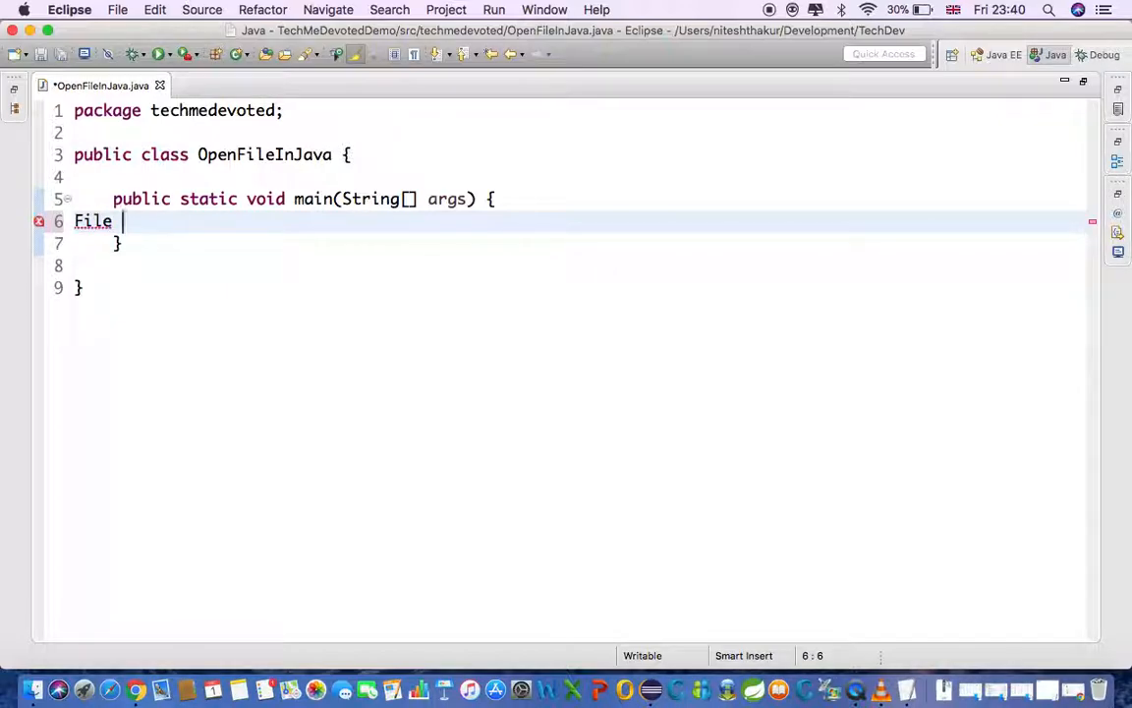
type("file=")
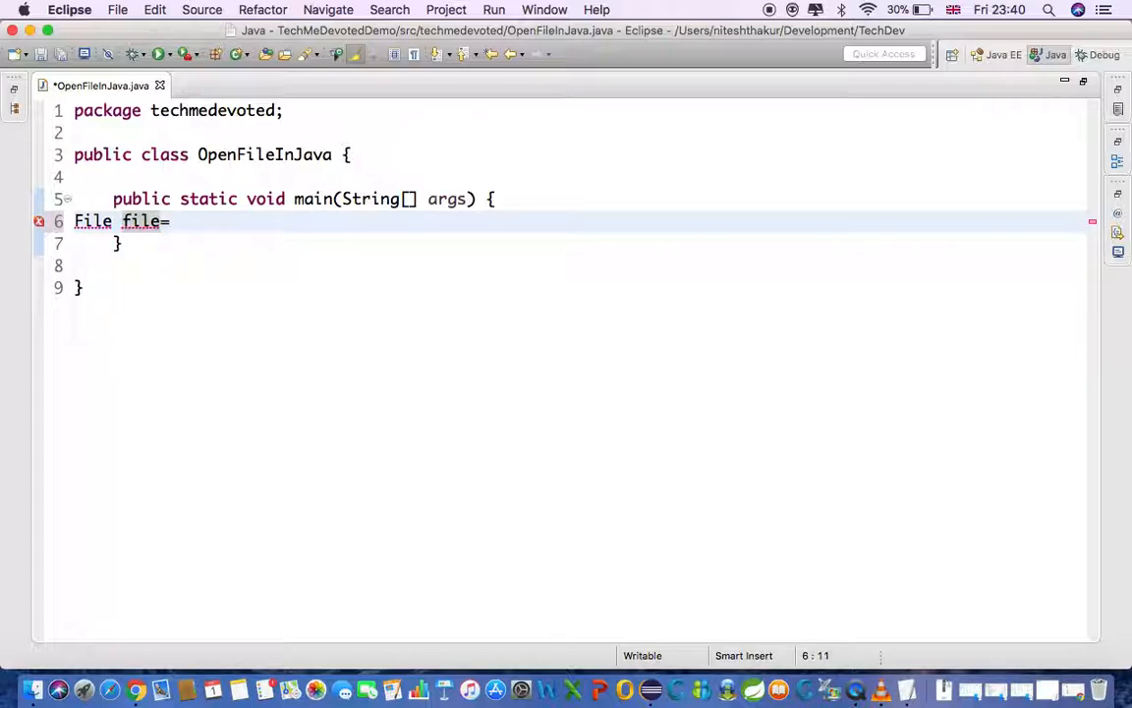
type("new F")
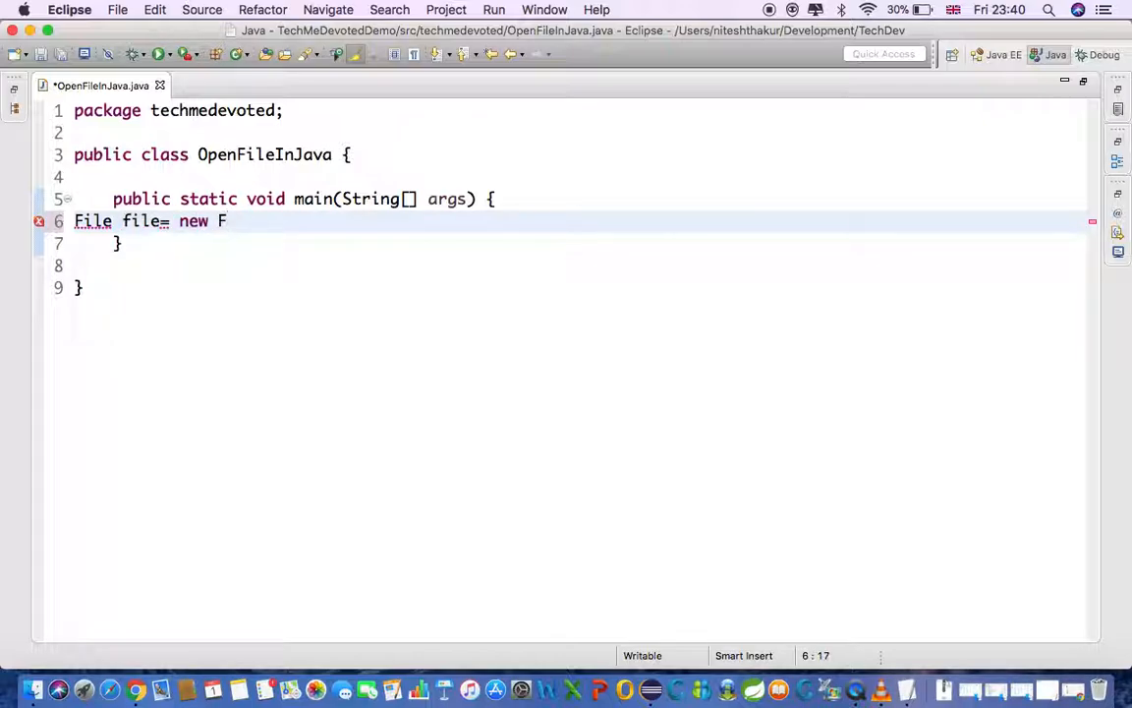
type("ile()")
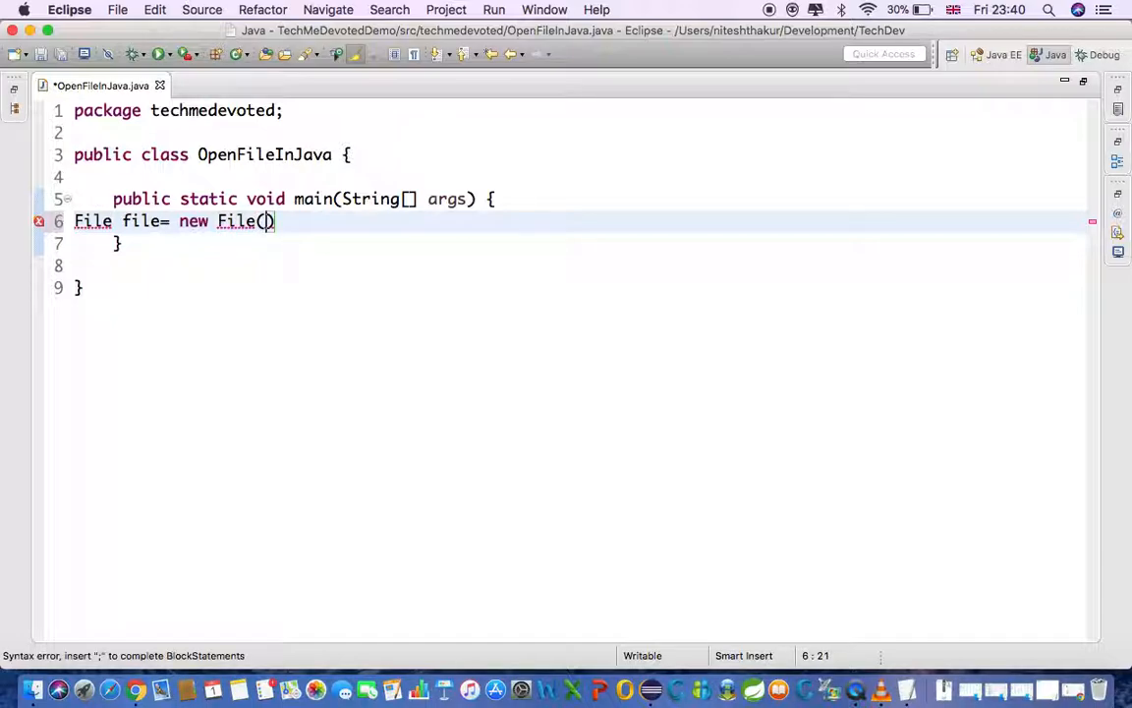
type("\"/Users/niteshthakur/Desktop/sample.txt\"")
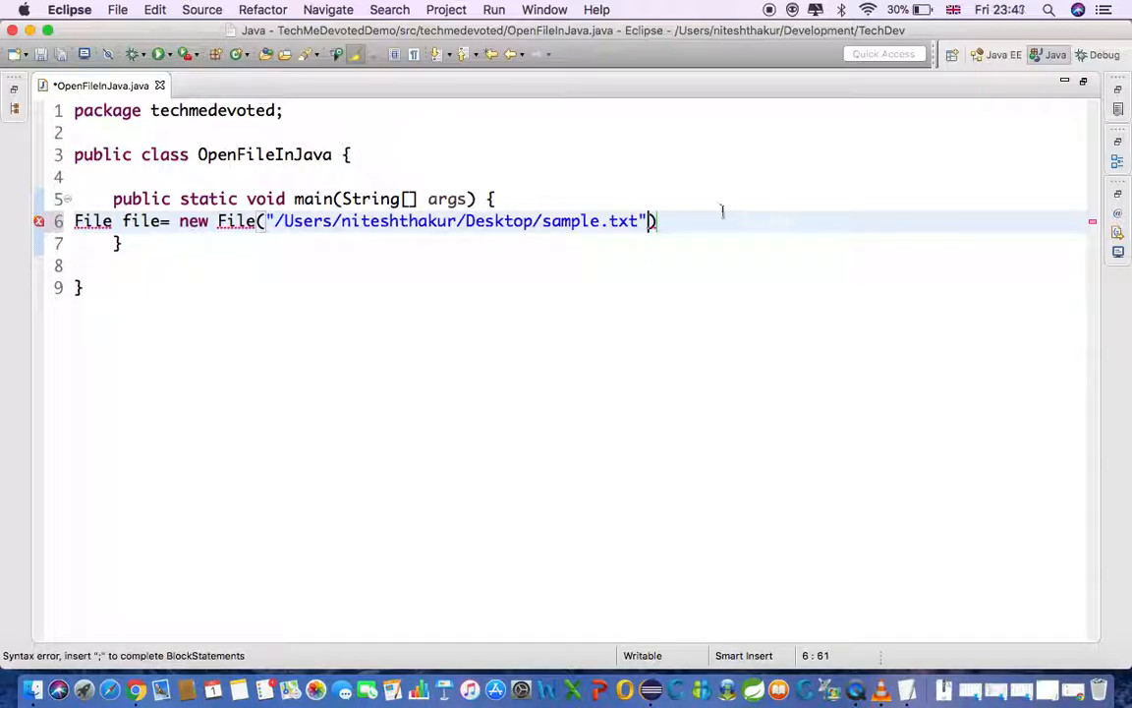
type(";")
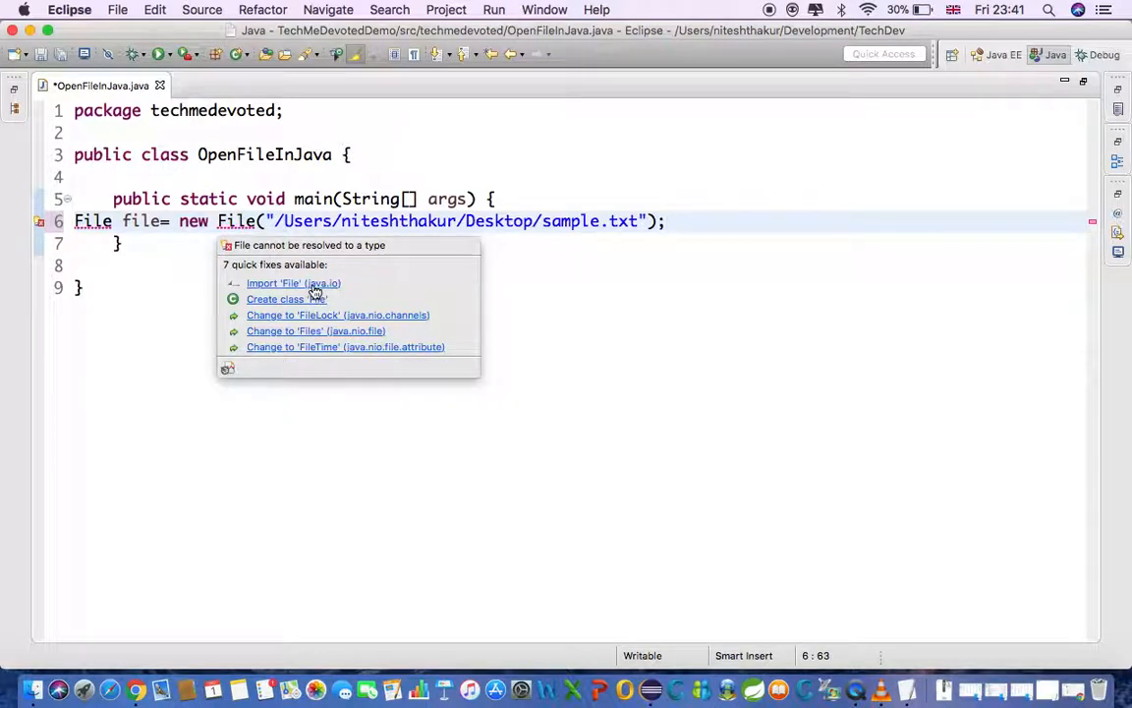
left_click(293, 283)
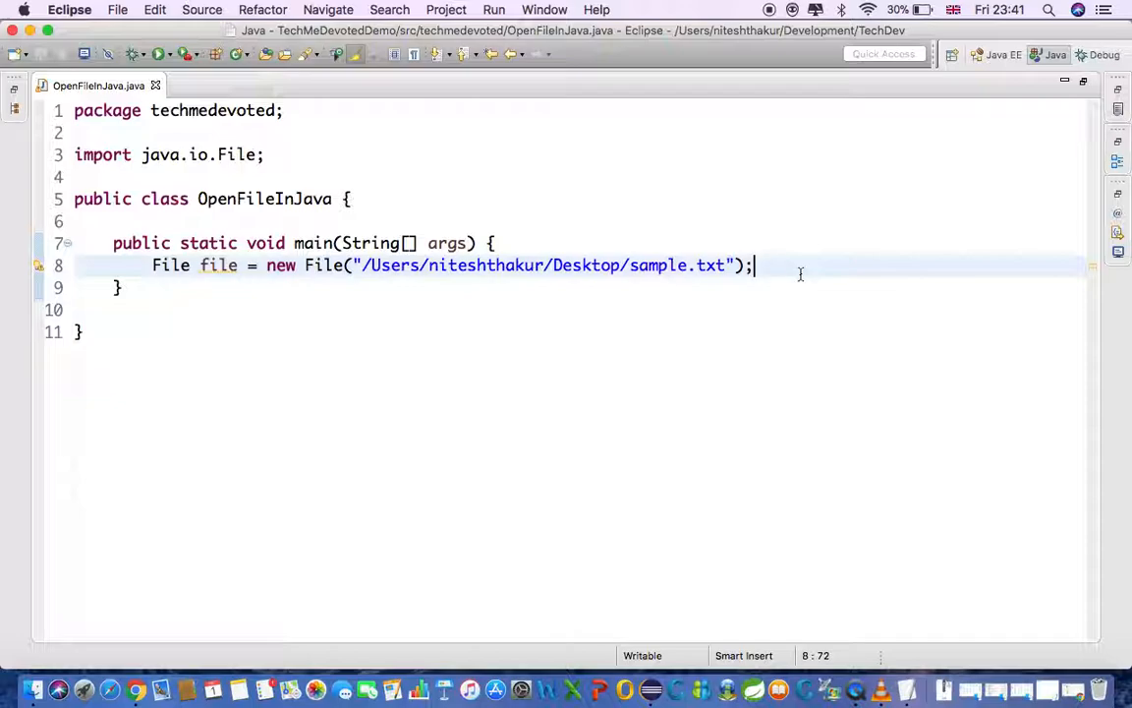
Begin an if(!Desktop.isDesktopSupported()) block in main.
type("i")
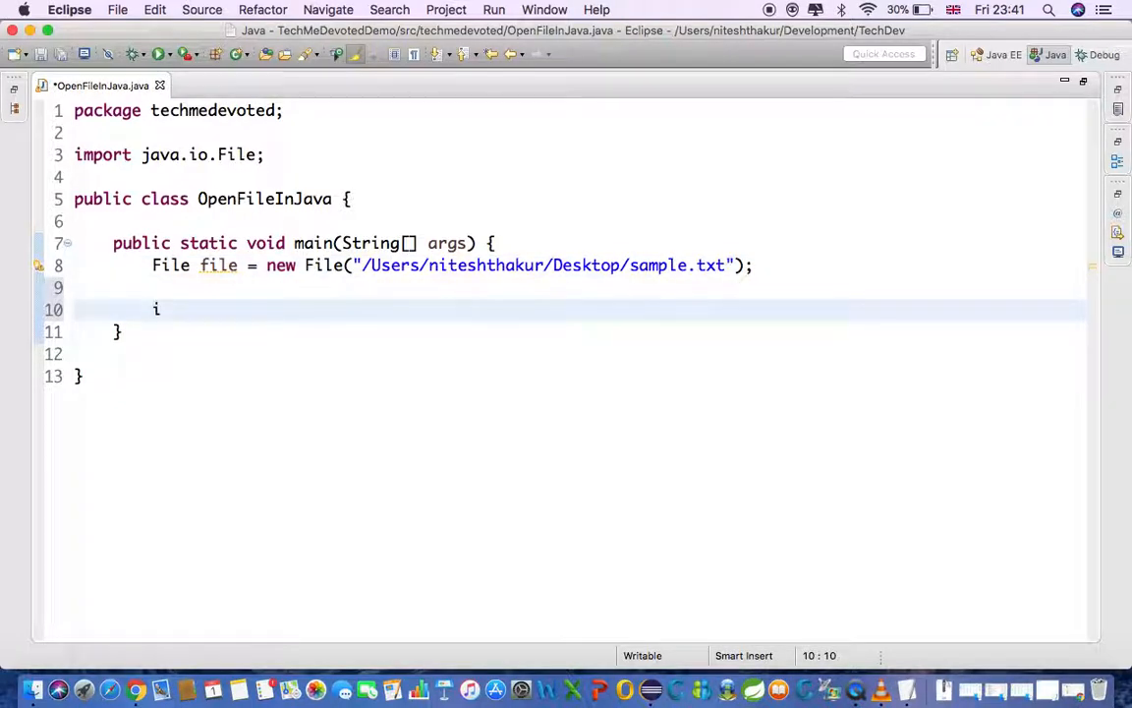
type("f()")
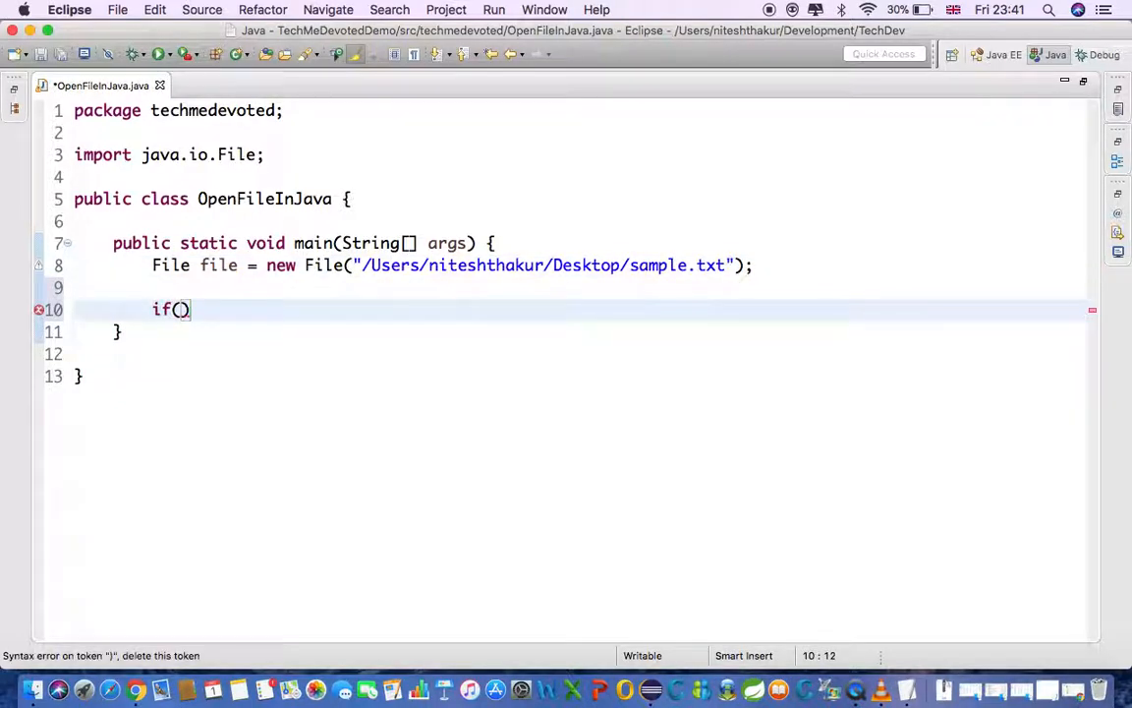
type("Desktop.isDesktopSupported(")
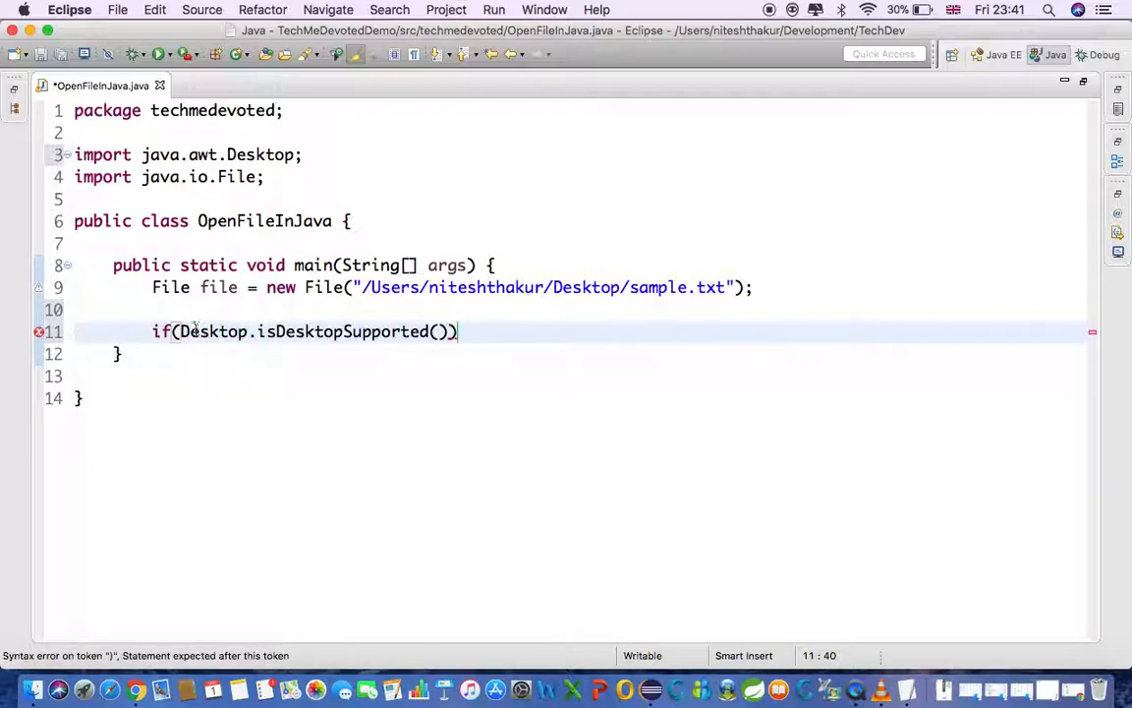
type("!")
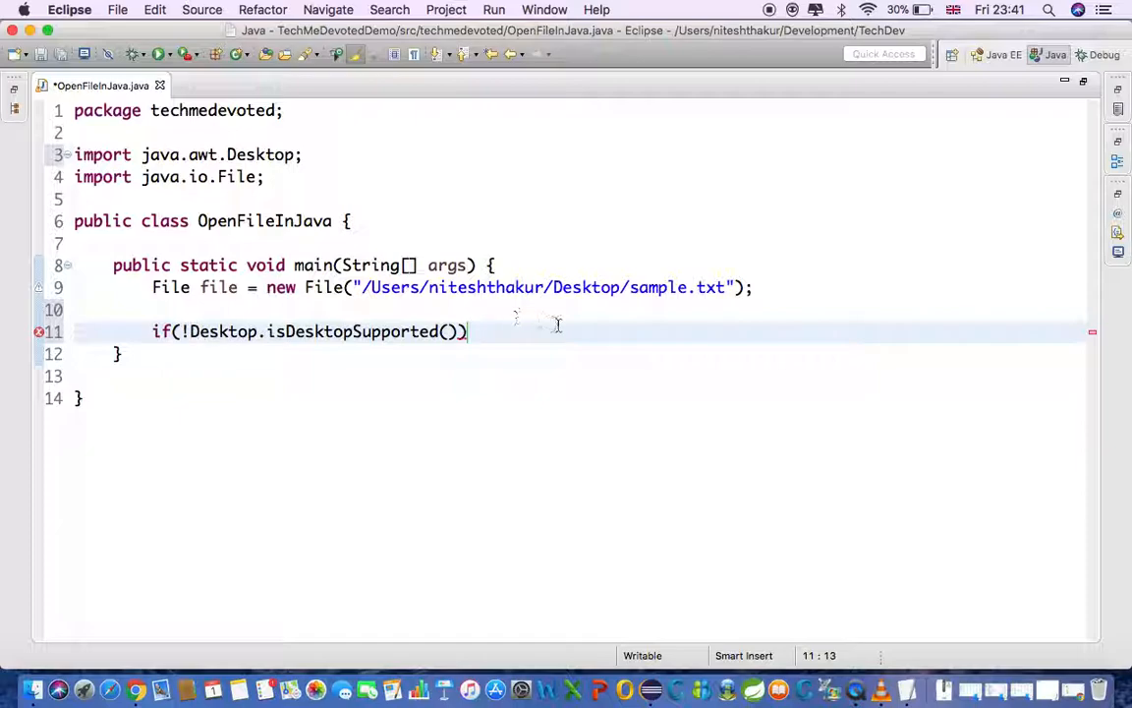
type("{")
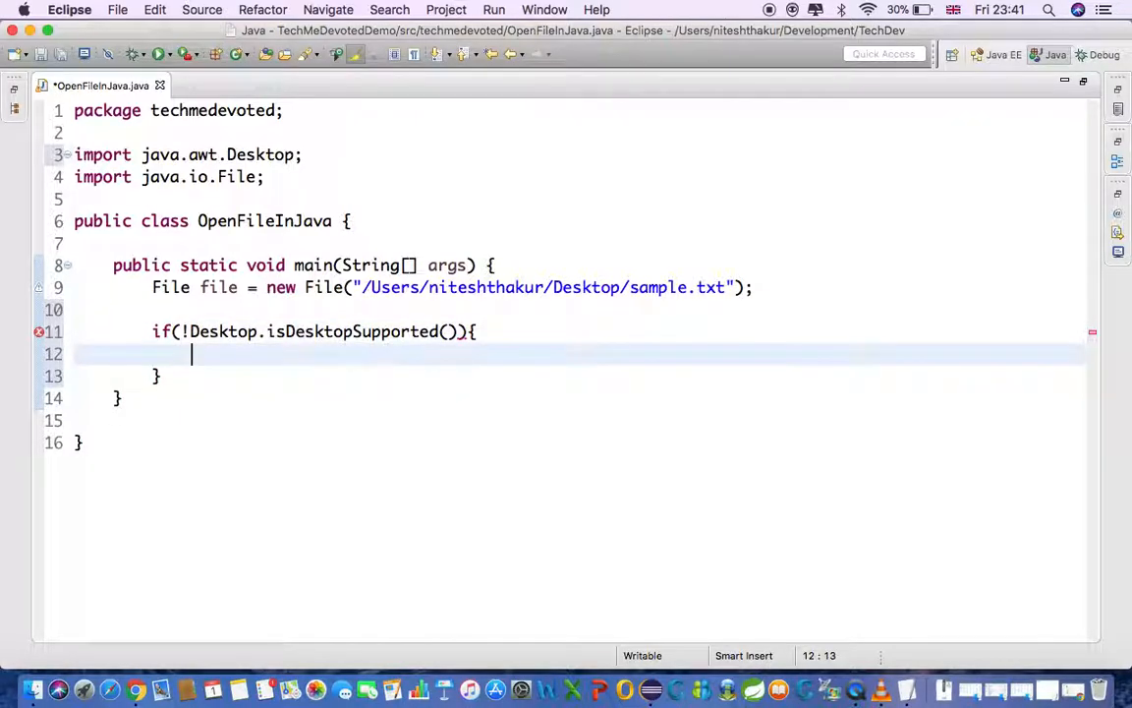
Inside the block, print "desktop is not supported" via sysout and return early.
type("sysout")
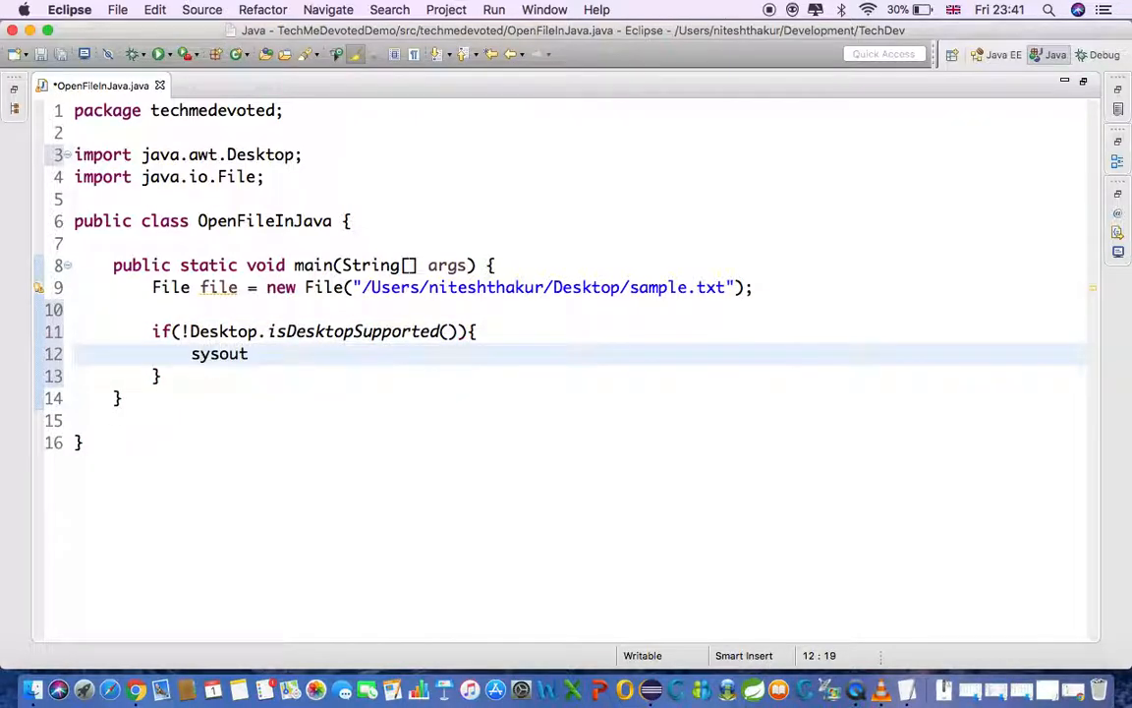
key("Tab")
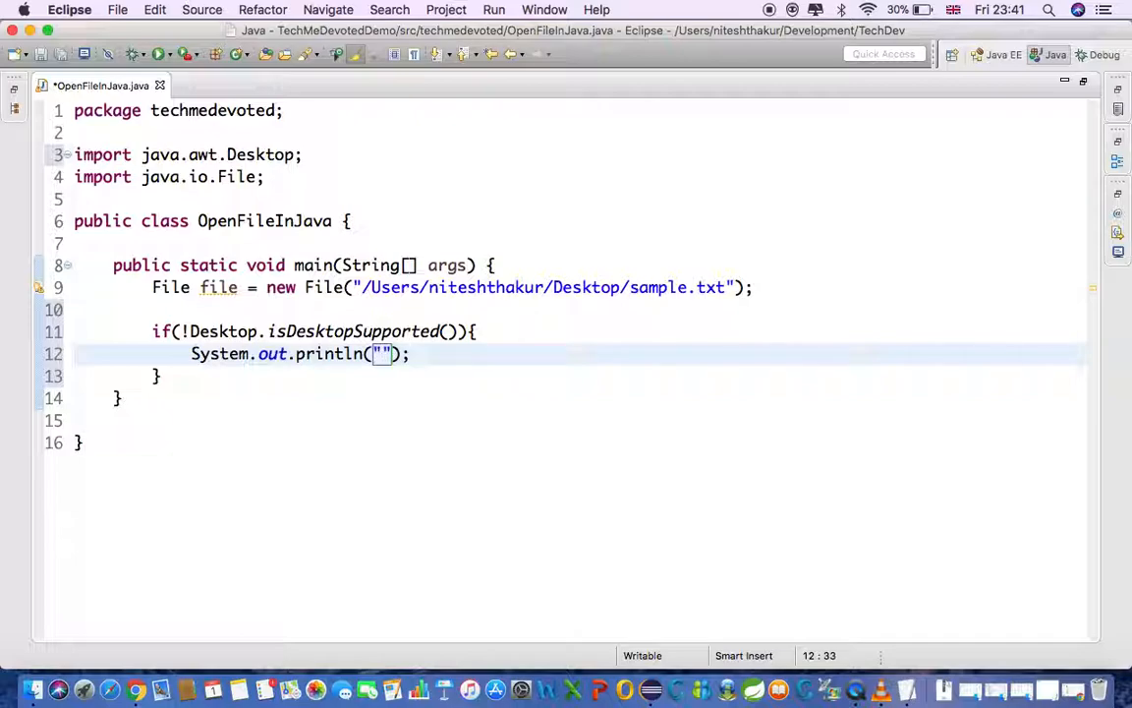
type("desktop is not s")
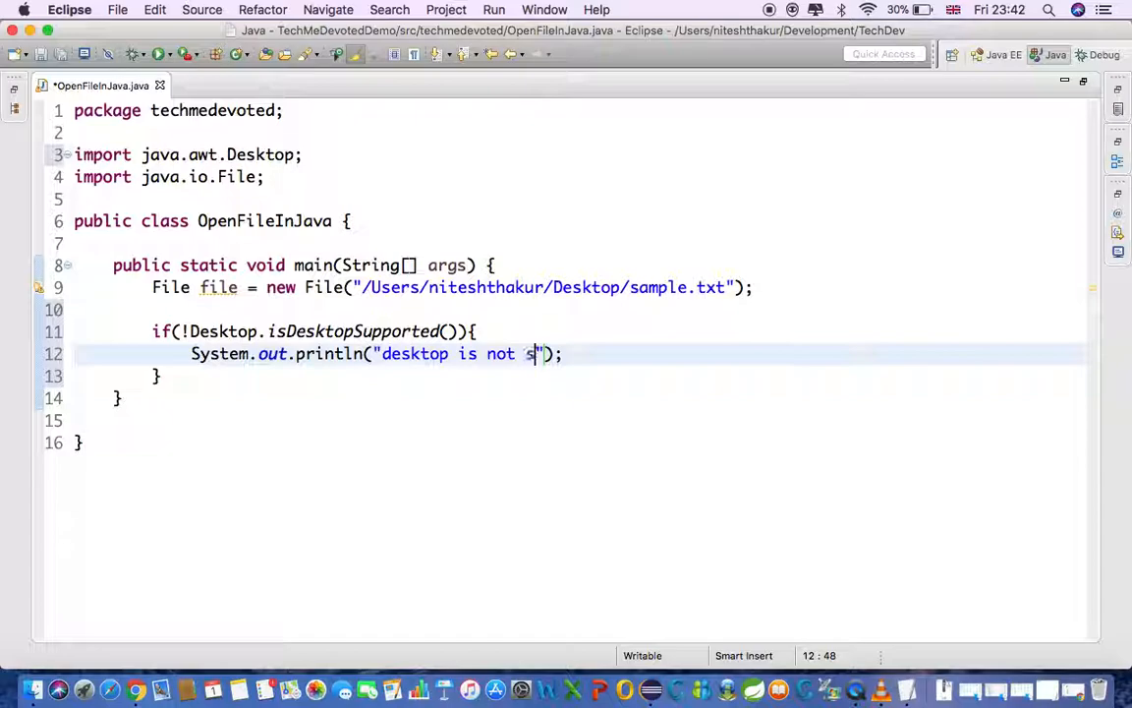
type("upporte")
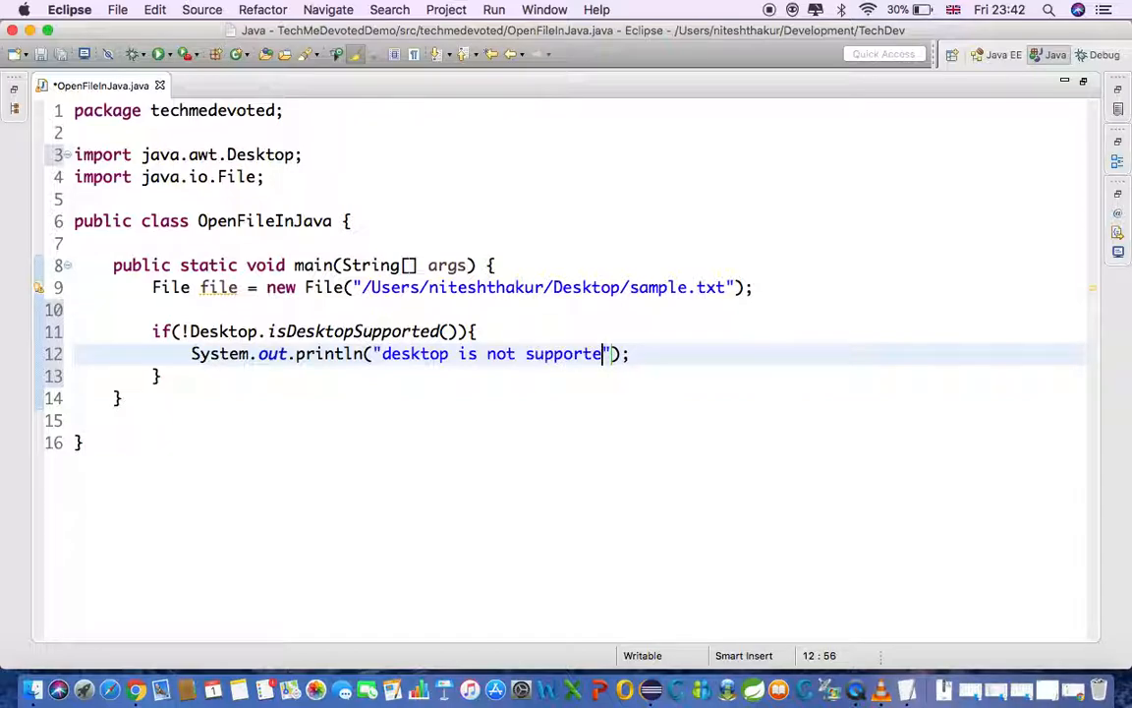
type("d")
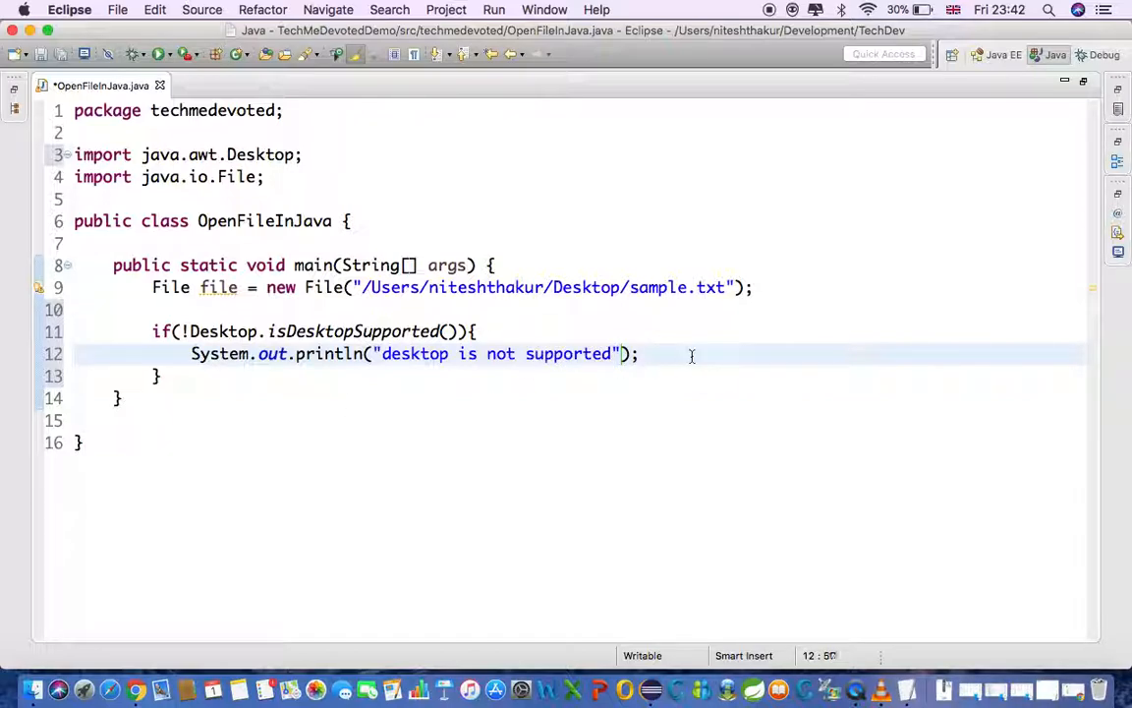
type("retur")
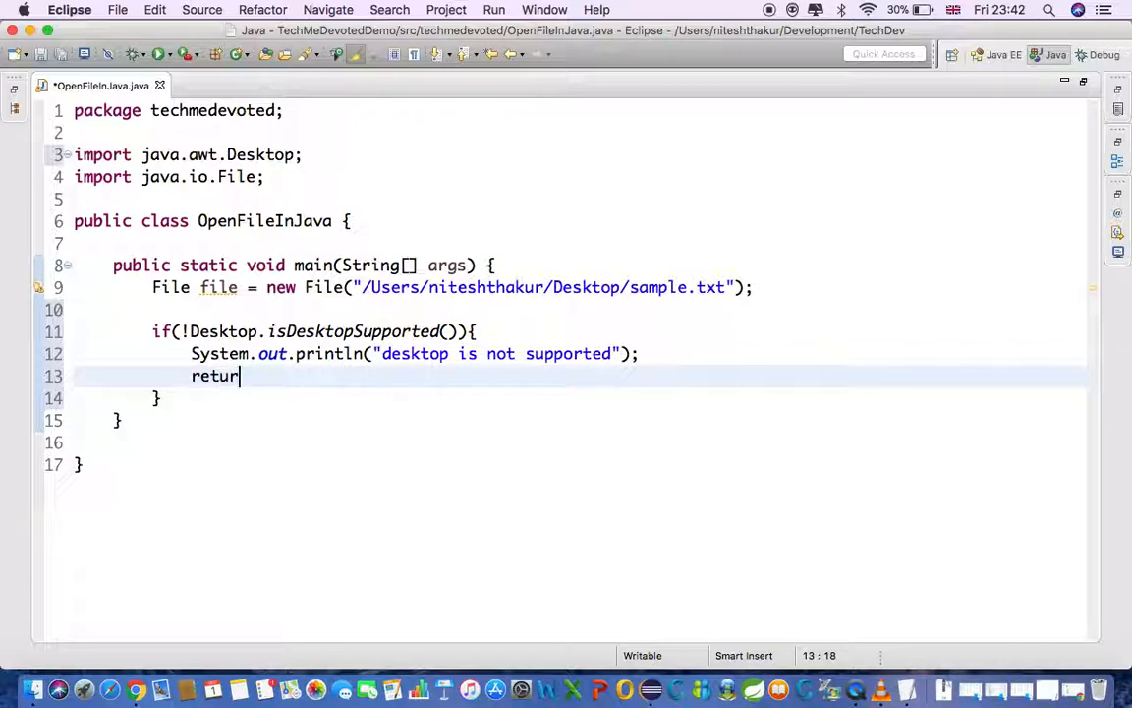
type("n;")
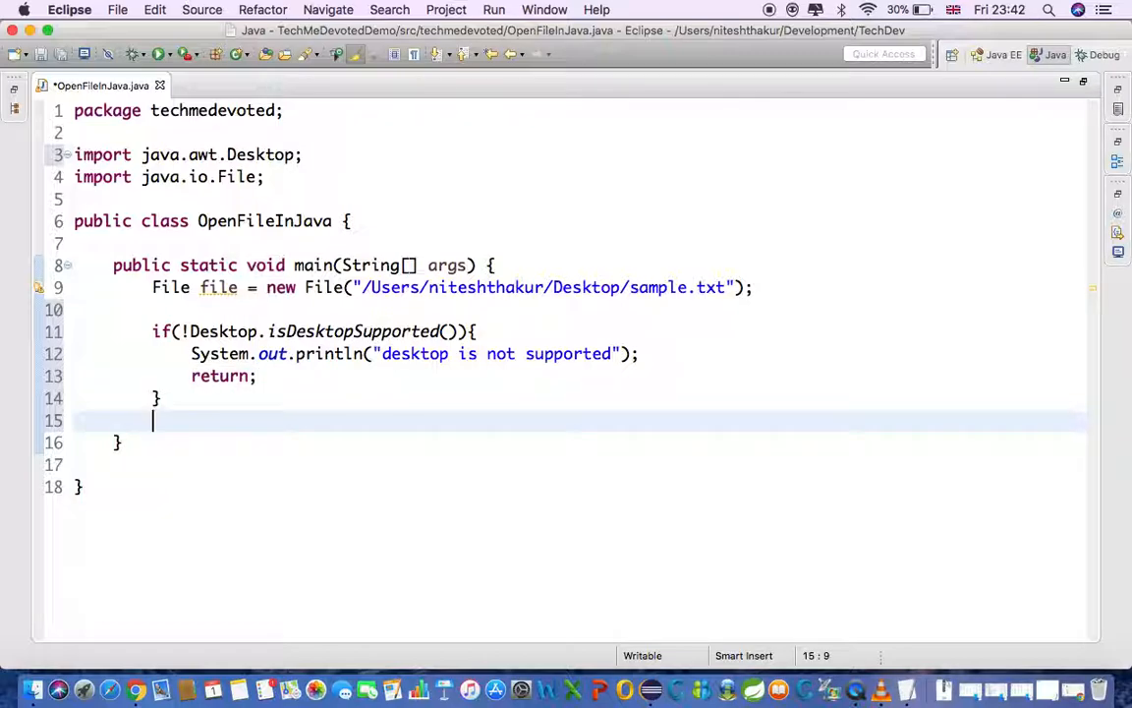
Declare Desktop desktop = Desktop.getDesktop(); below the support check.
type("De")
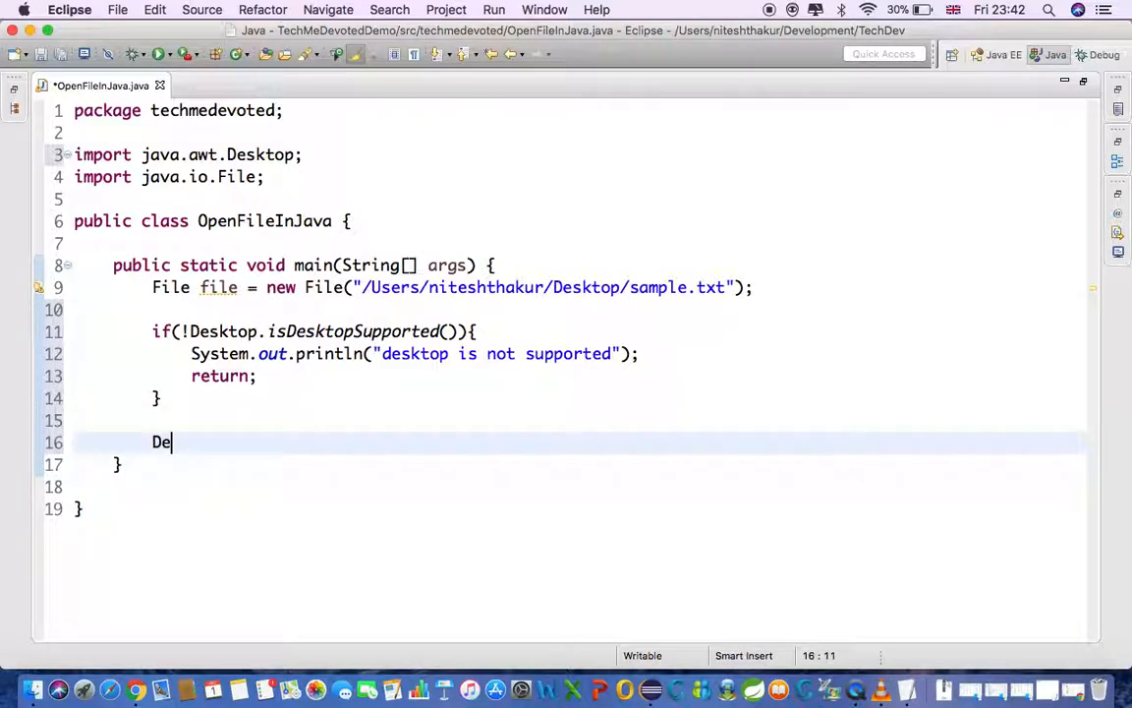
type("sktop des")
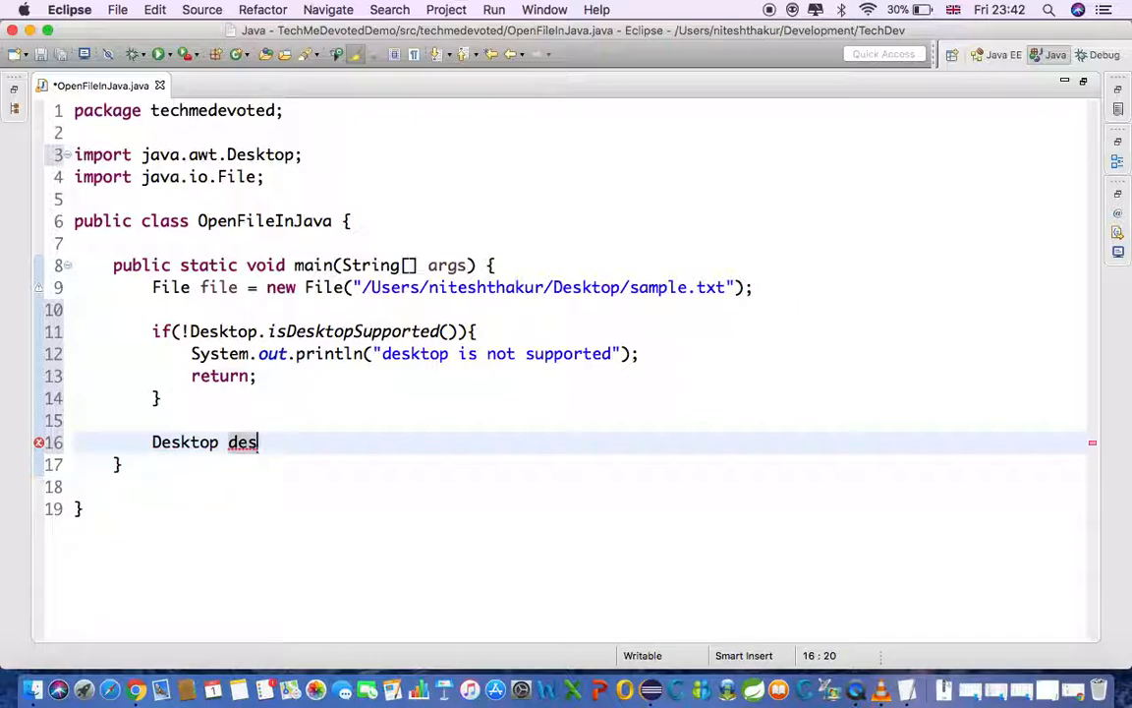
type("ktop")
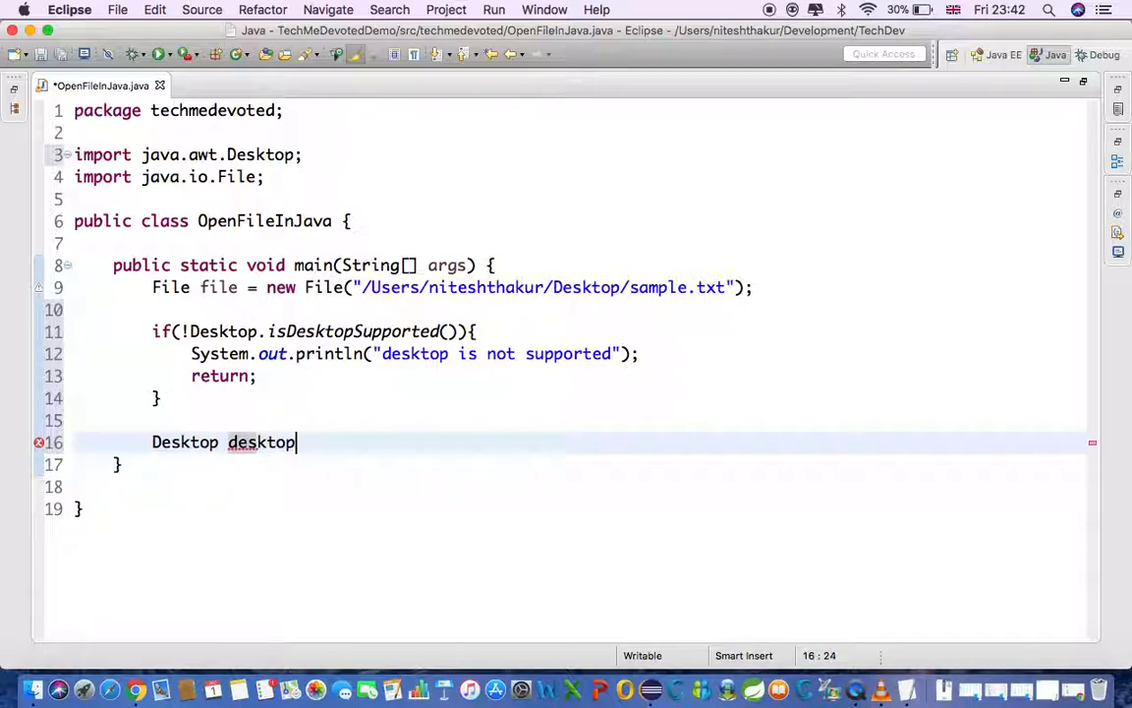
type(".")
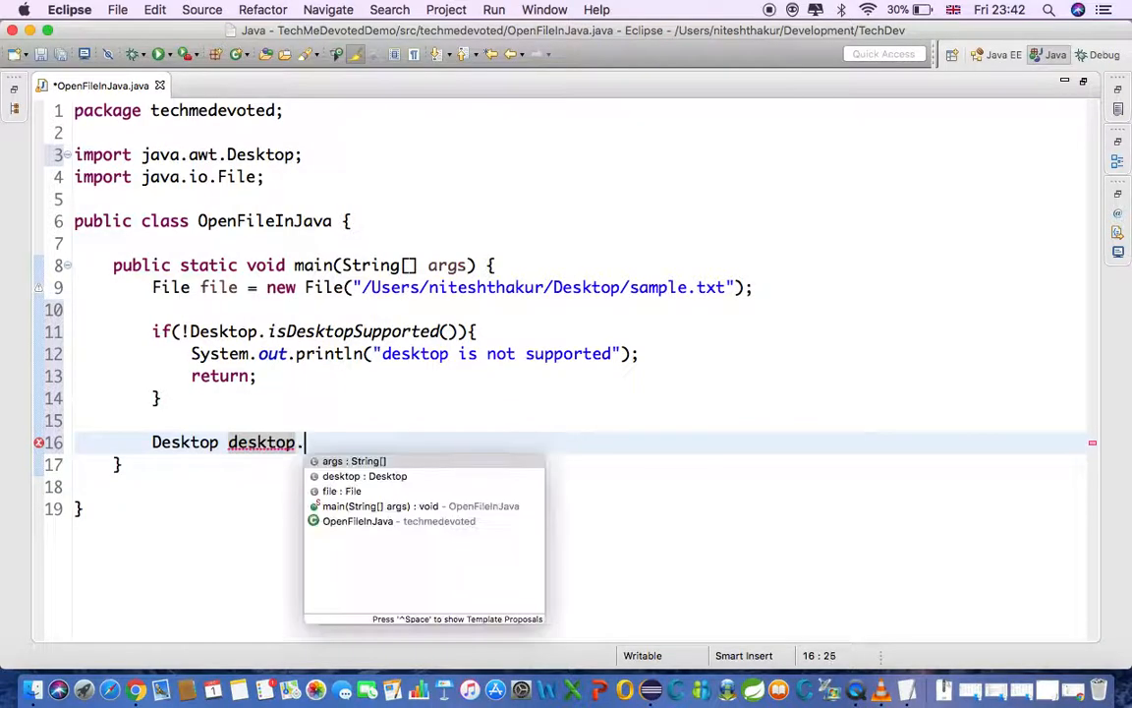
type("=")
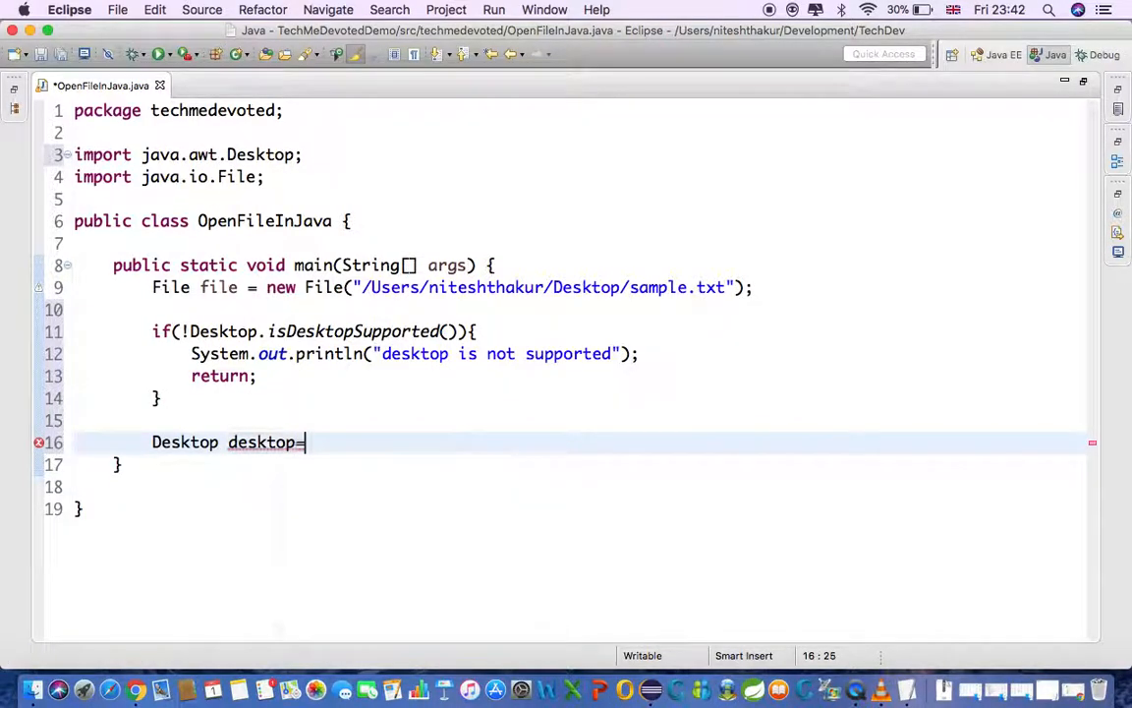
type("Desktop.getDesktop(")
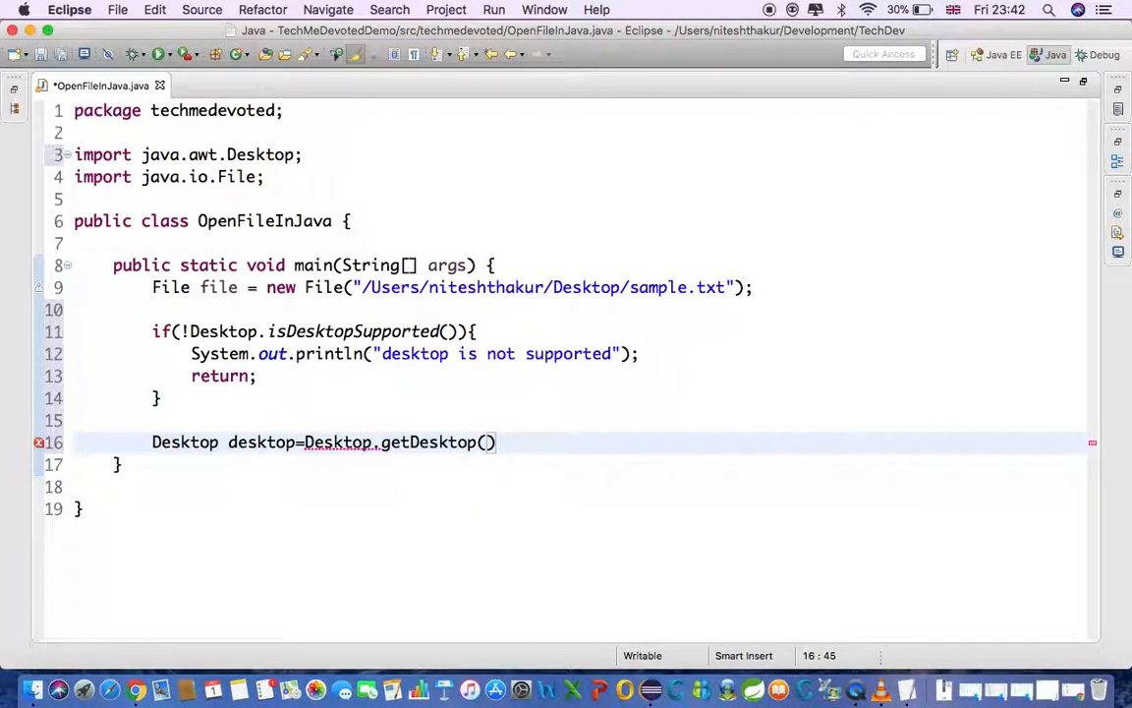
type(";")
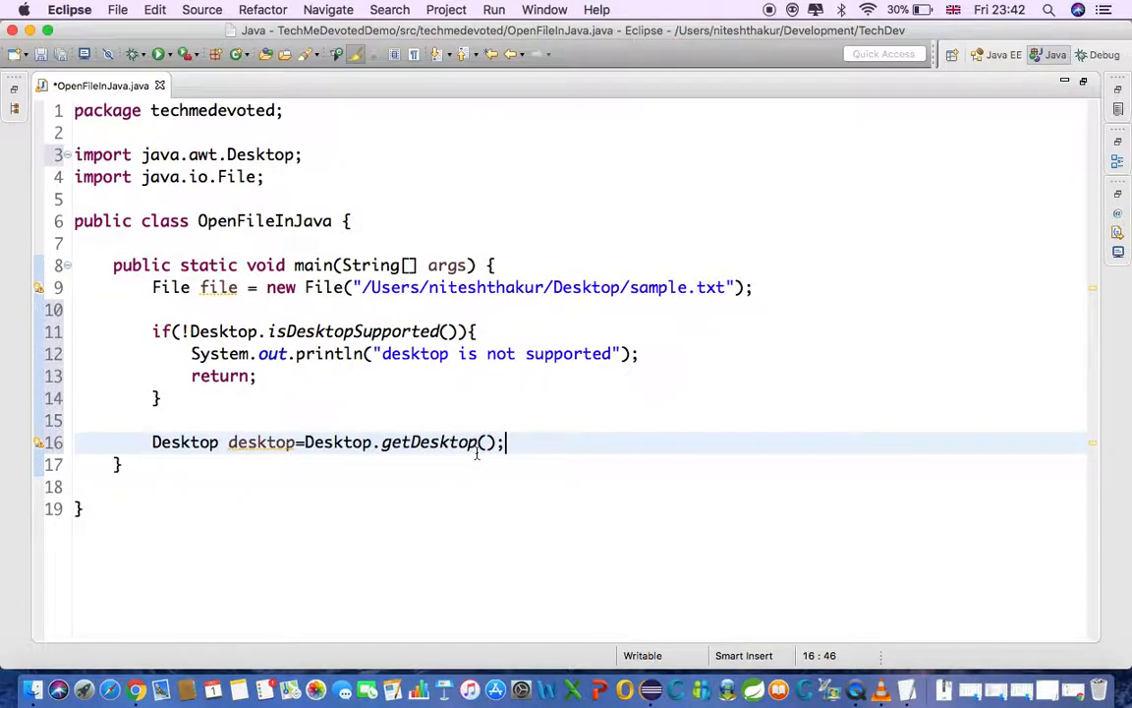
Add if(file.exists()) desktop.open(file); to open the file when it exists.
type("if(")
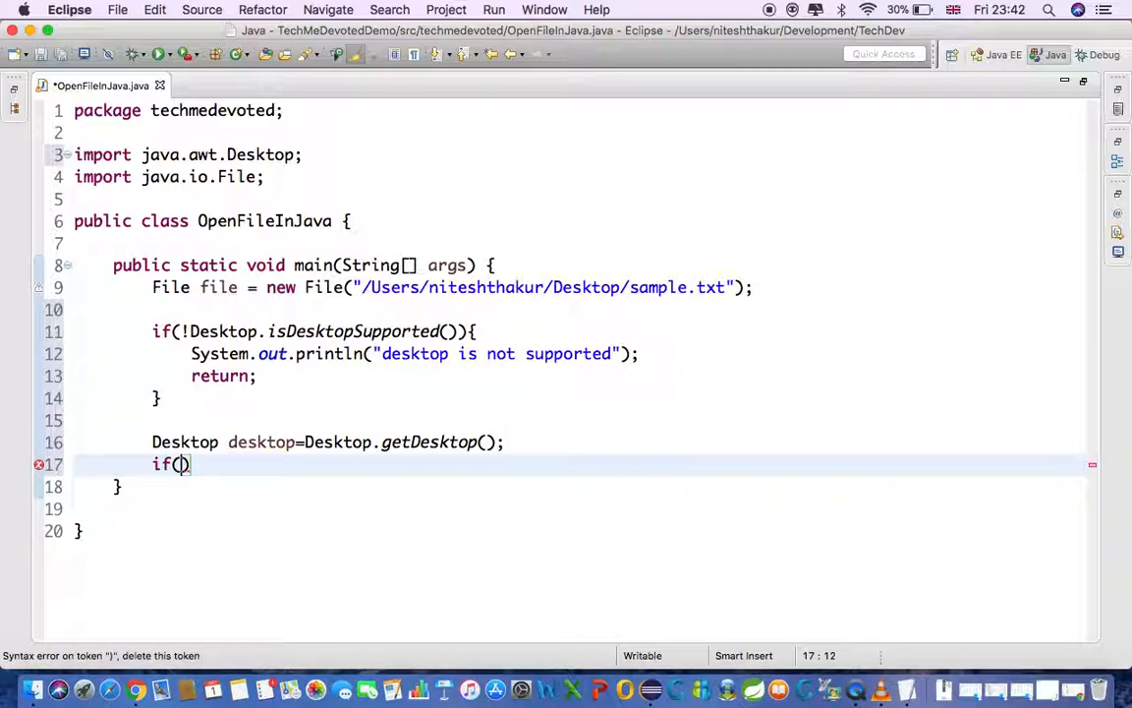
type("file")
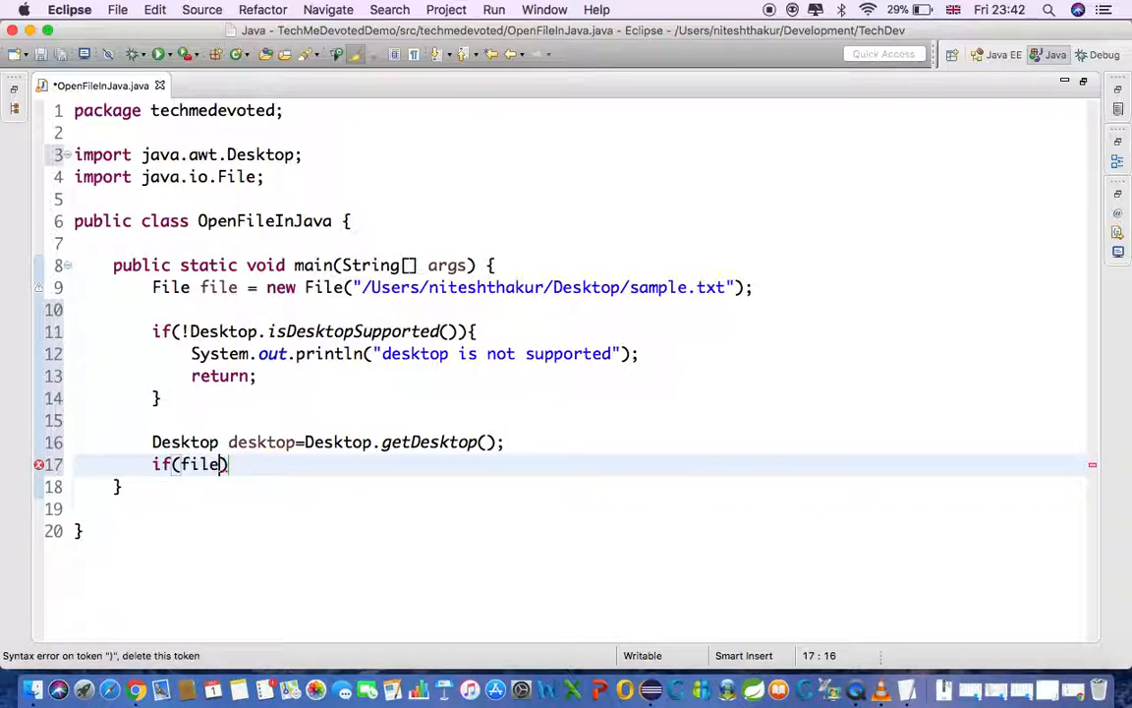
type(".exists())")
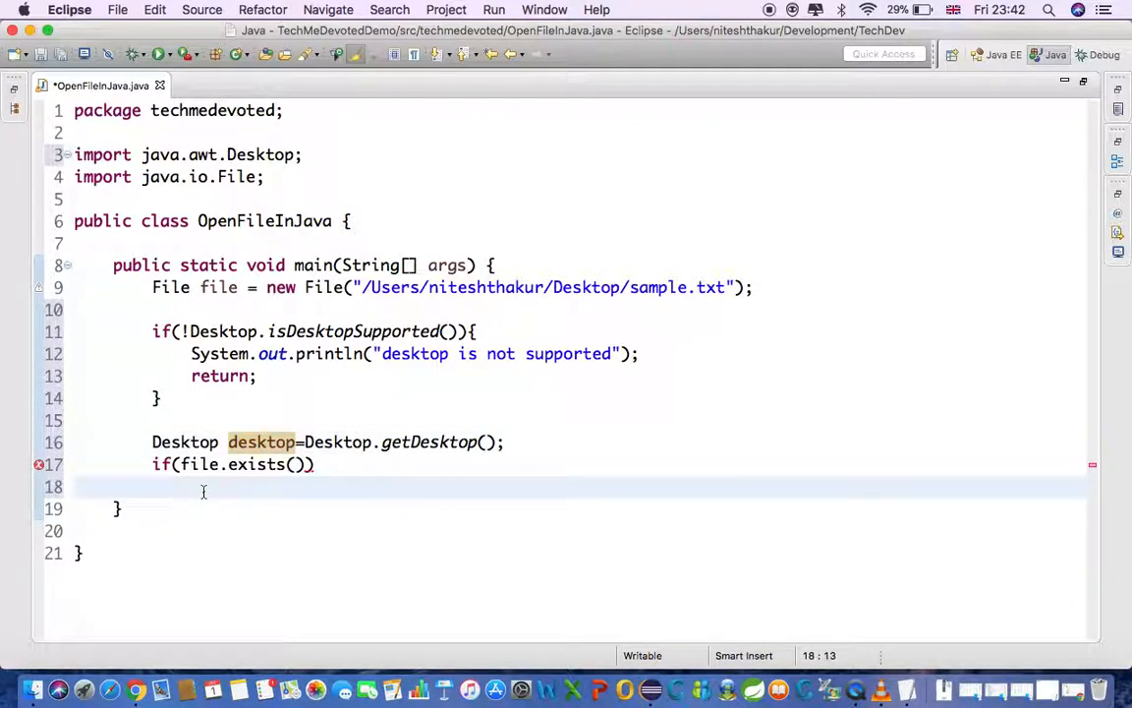
type("desktop.open(file);")
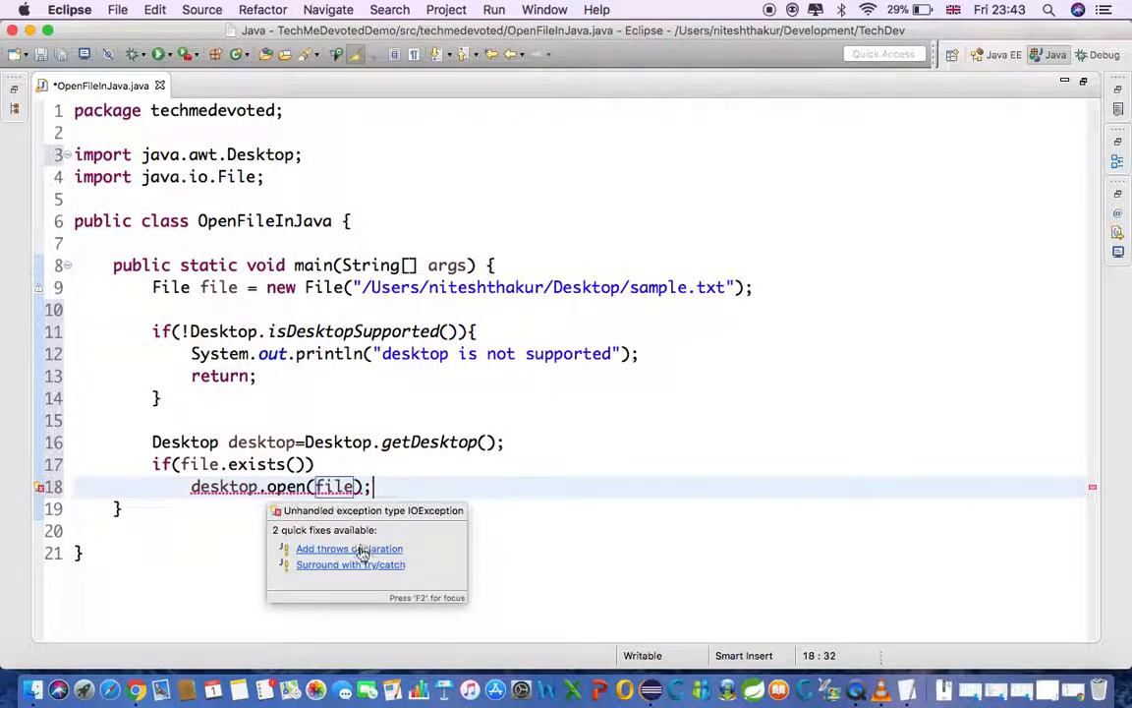
Add throws IOException to main via quick fix, importing it, and save the file.
left_click(350, 548)
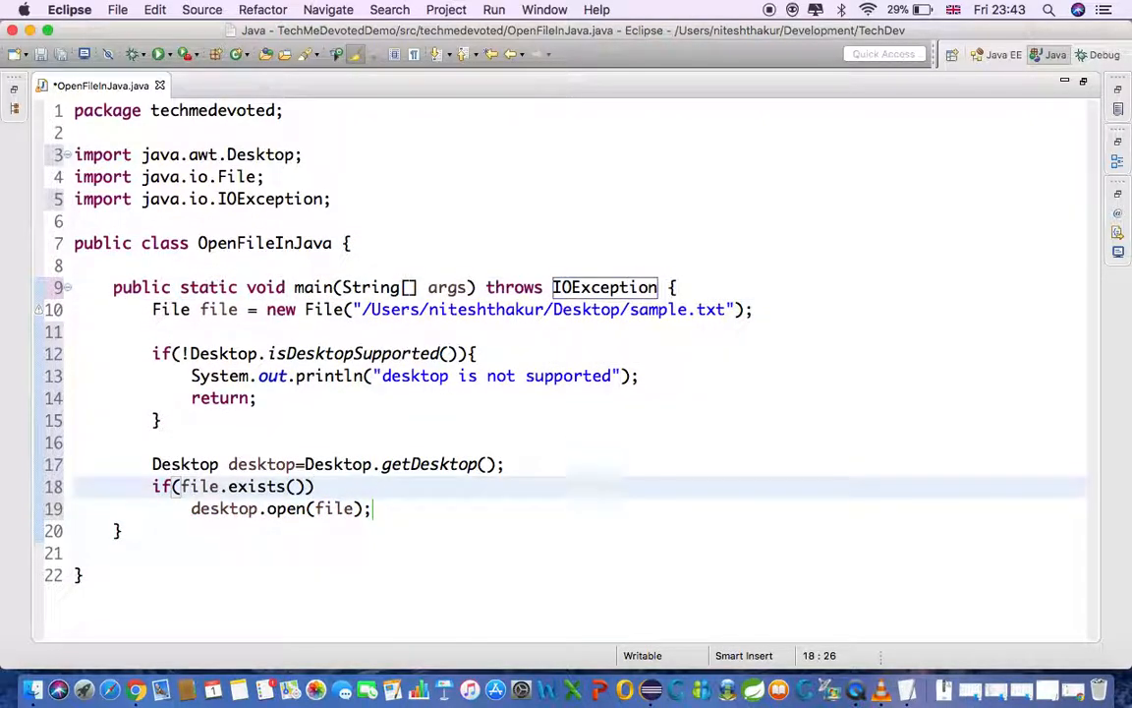
key("cmd+s")
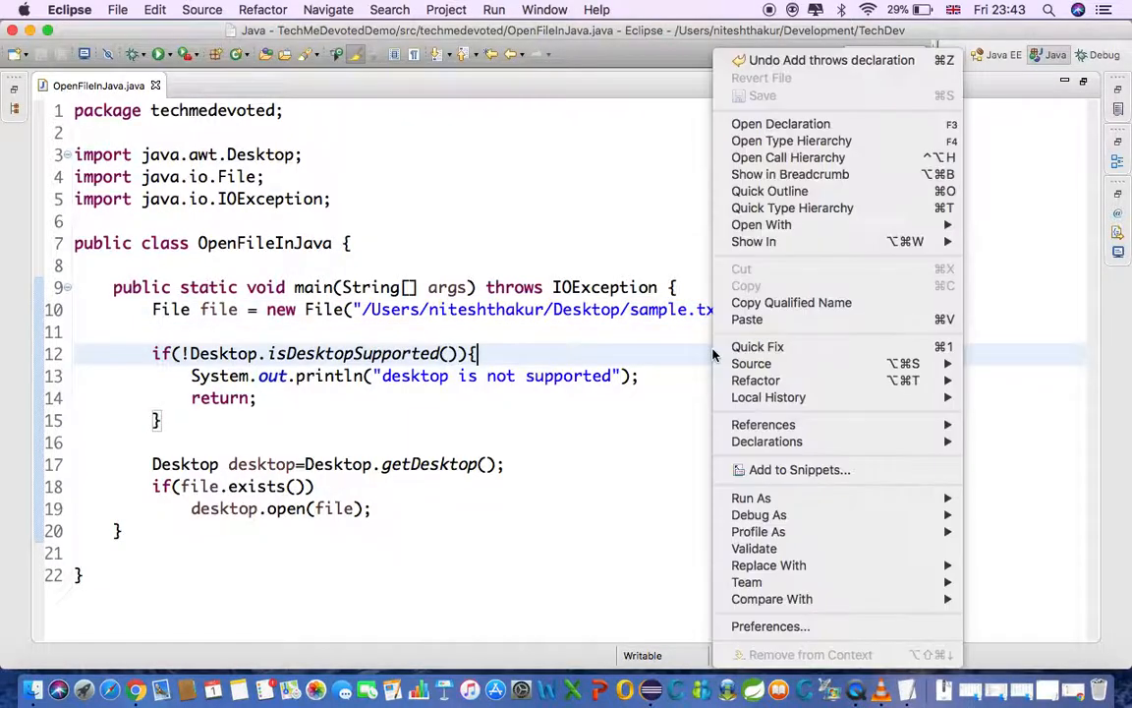
mouse_move(751, 497)
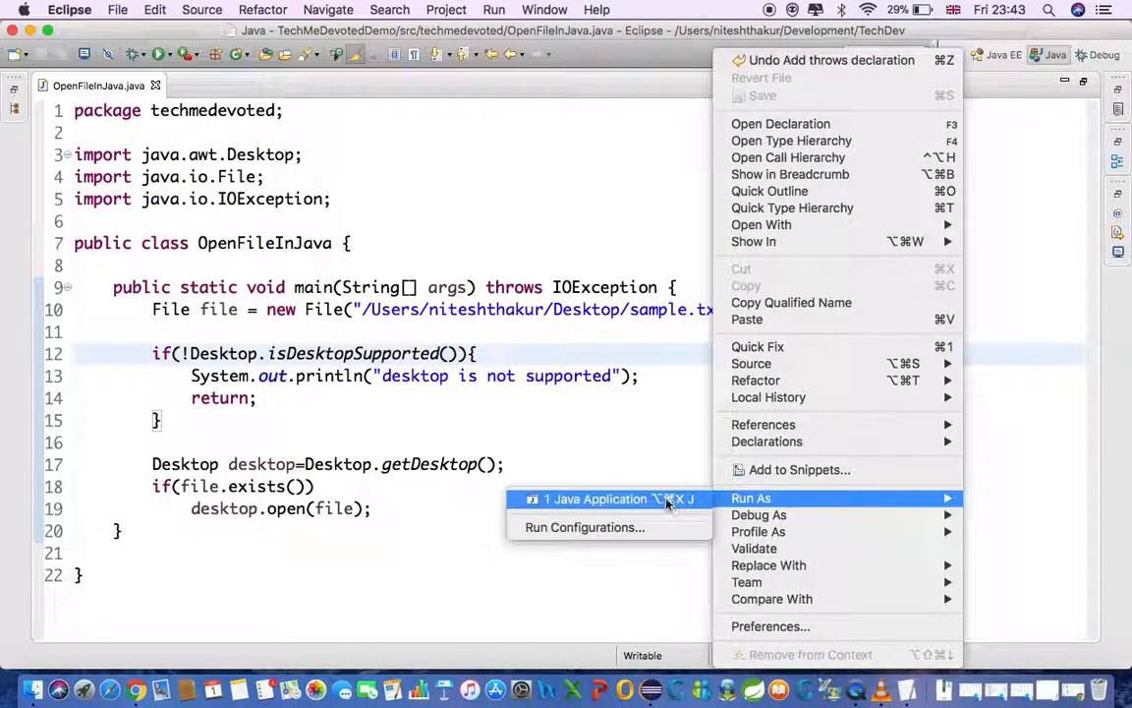
Run OpenFileInJava as a Java Application, opening sample.txt with 'Welcome To TechMeDevoted'.
left_click(594, 499)
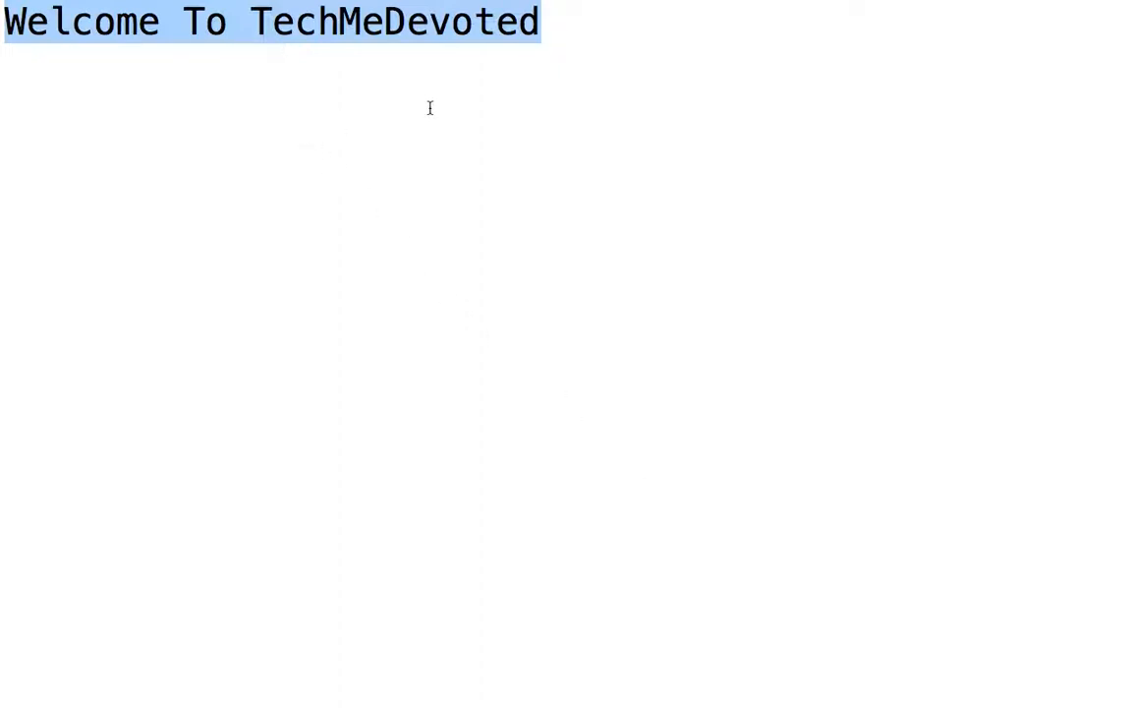
left_click(558, 21)
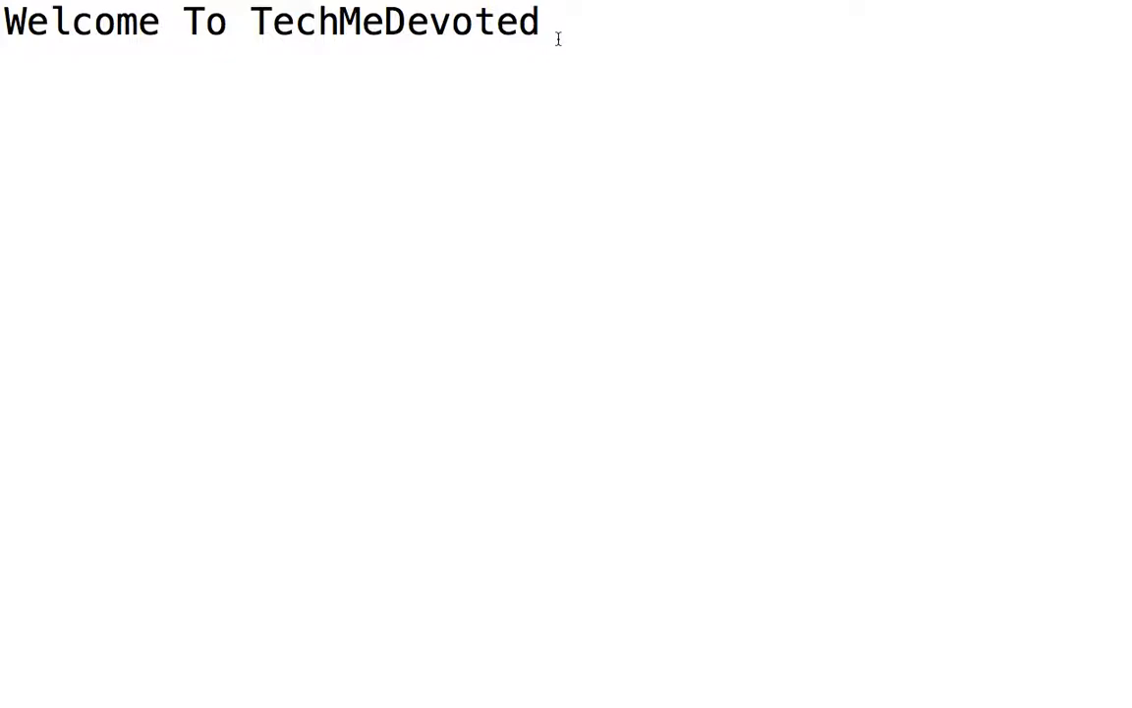